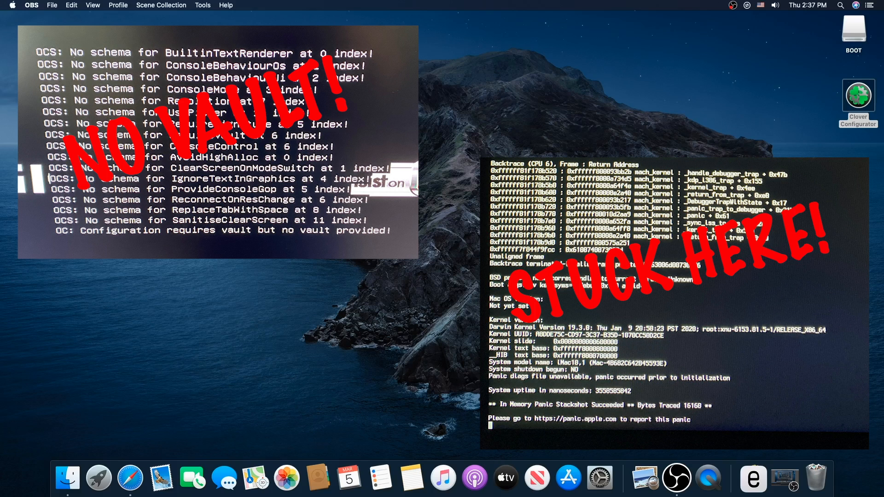
- Bring the Safari window showing Google's home page to the front
{"action": "left_click", "coordinate": [130, 478]}
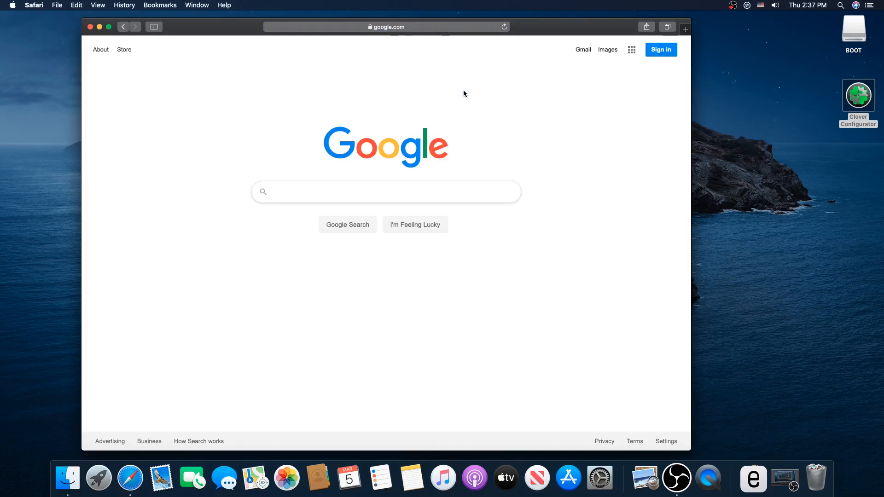
- Search for opencore and follow the Vanilla Guide's Creating the USB page to OpenCorePkg releases
{"action": "type", "text": "opencore"}
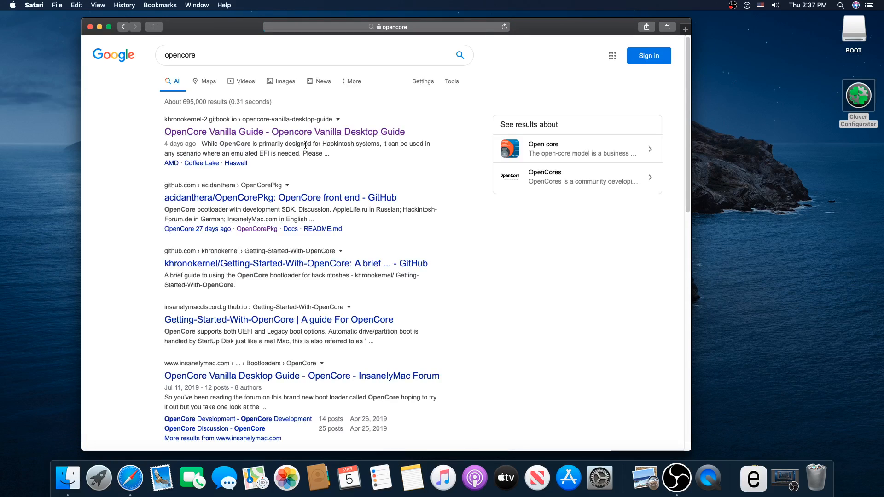
{"action": "left_click", "coordinate": [284, 131]}
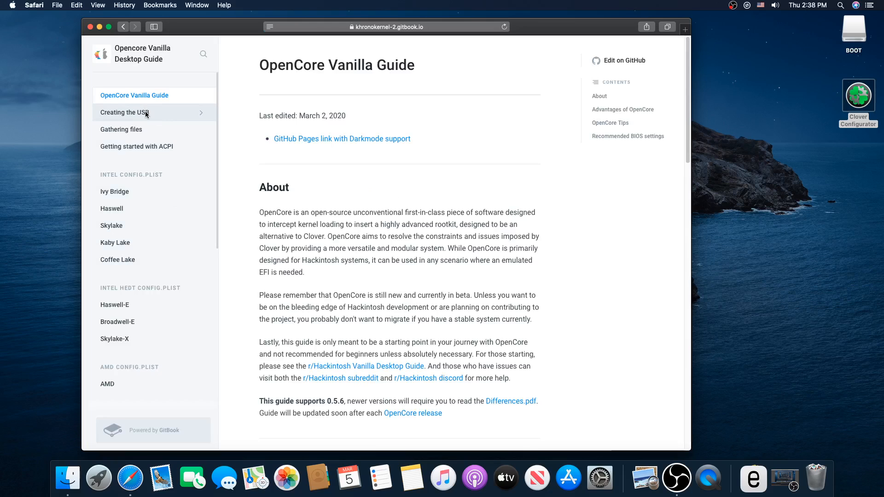
{"action": "left_click", "coordinate": [123, 112]}
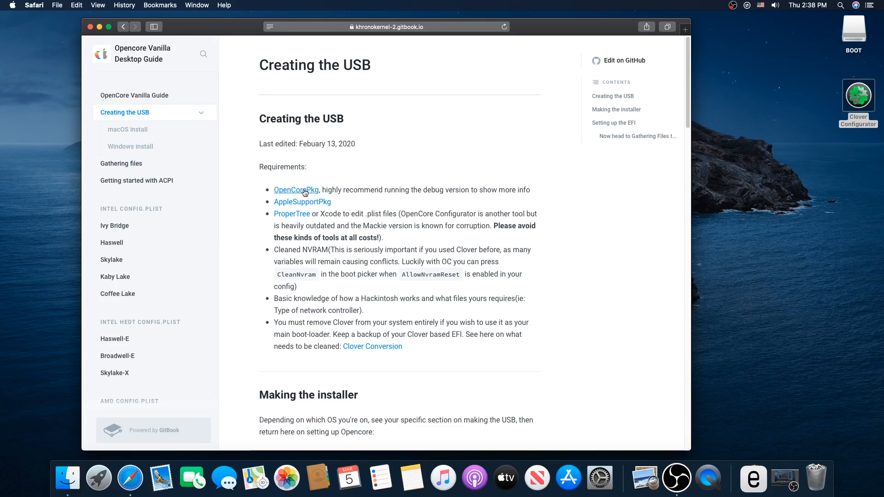
{"action": "left_click", "coordinate": [295, 191]}
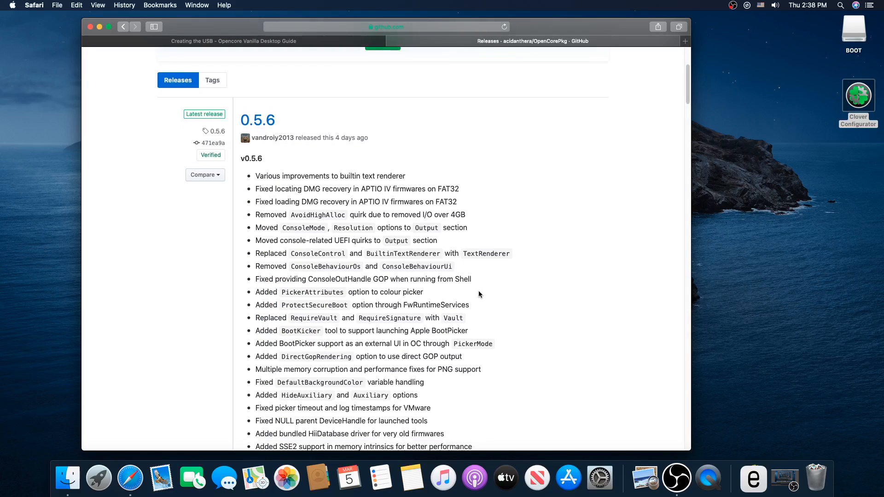
- Download OpenCore-0.5.6-DEBUG.zip from the release assets, allowing github.com downloads, and view recent downloads
{"action": "scroll", "scroll_direction": "down", "scroll_amount": 3}
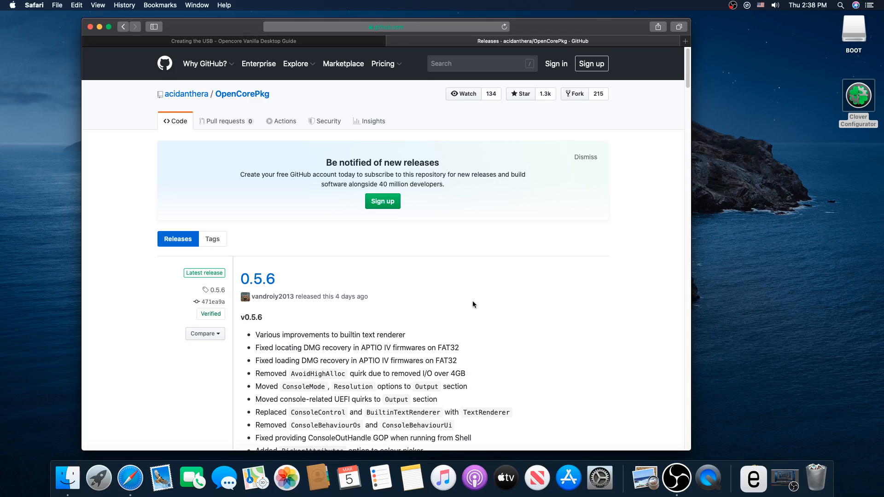
{"action": "scroll", "scroll_direction": "down", "scroll_amount": 3}
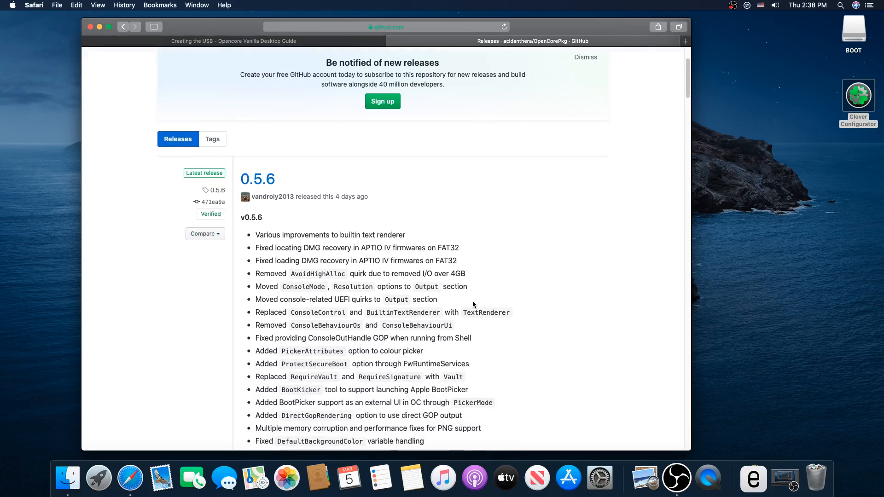
{"action": "scroll", "scroll_direction": "down", "scroll_amount": 3}
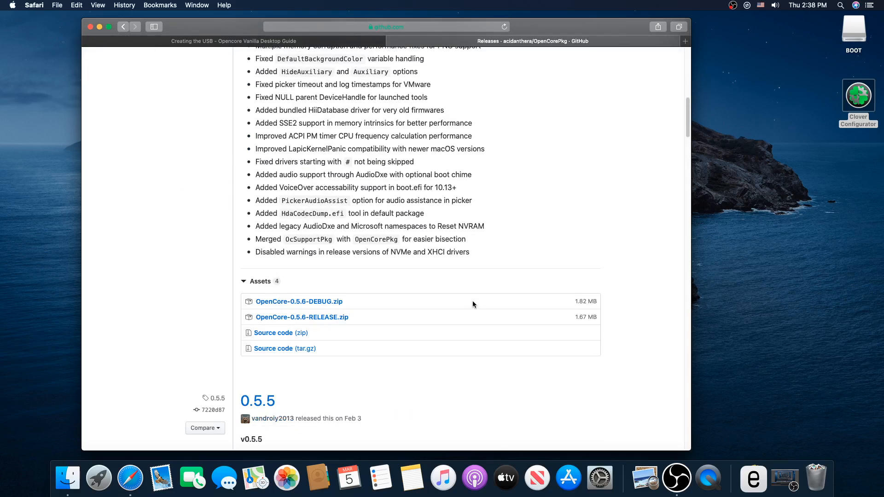
{"action": "scroll", "scroll_direction": "down", "scroll_amount": 3}
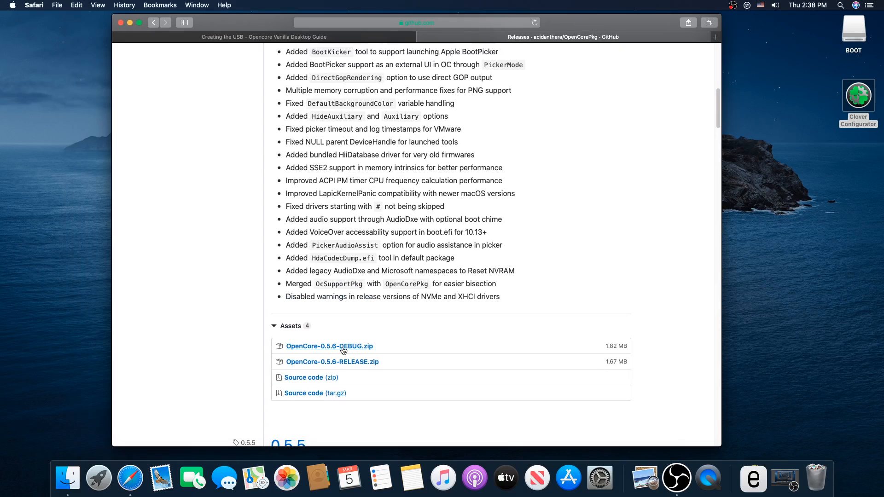
{"action": "left_click", "coordinate": [329, 346]}
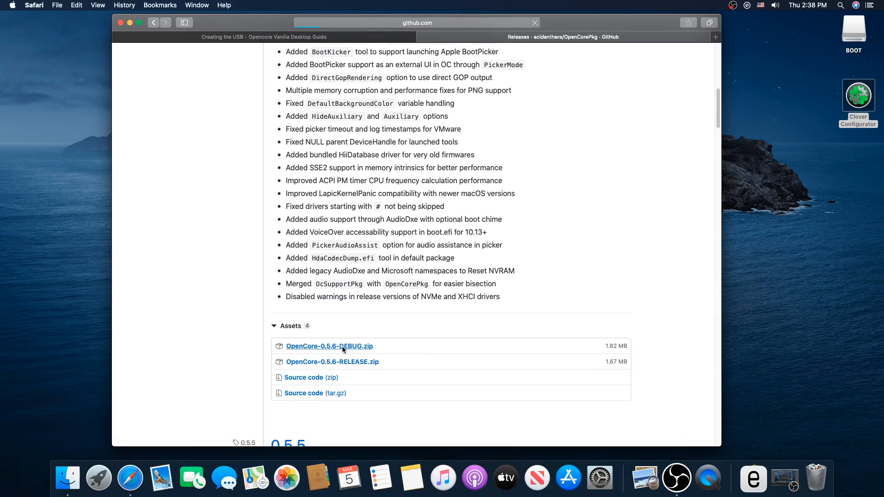
{"action": "left_click", "coordinate": [330, 346]}
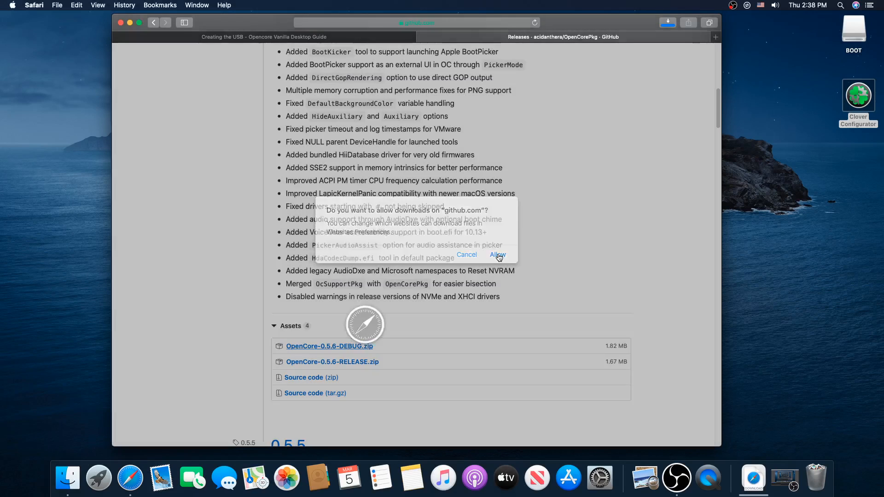
{"action": "left_click", "coordinate": [498, 254]}
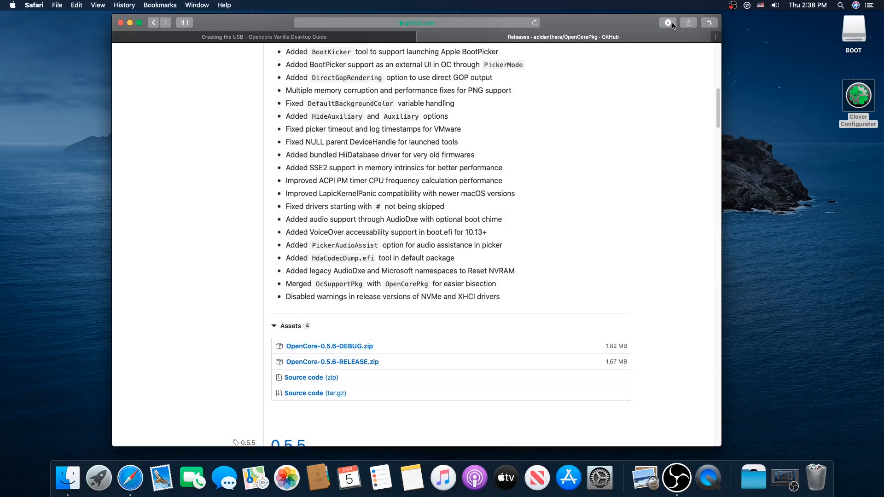
{"action": "left_click", "coordinate": [668, 22]}
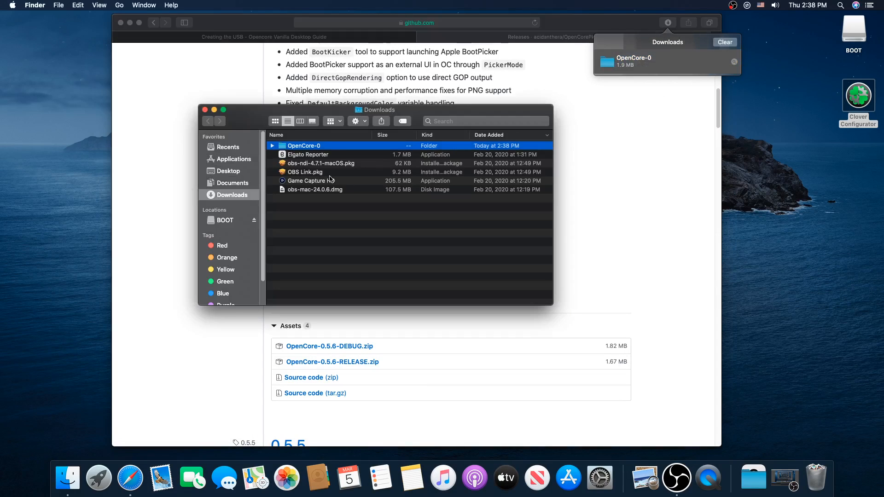
- Open the OpenCore-0 folder's Docs subfolder and select Sample.plist
{"action": "double_click", "coordinate": [304, 146]}
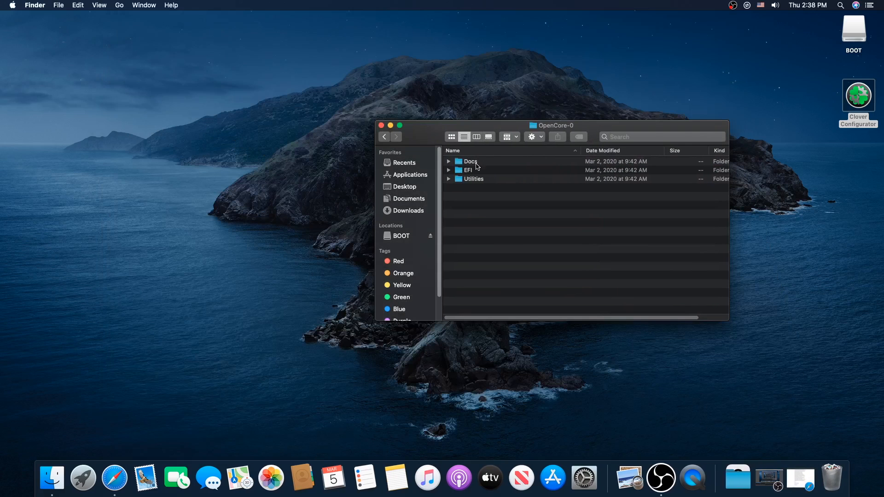
{"action": "double_click", "coordinate": [470, 161]}
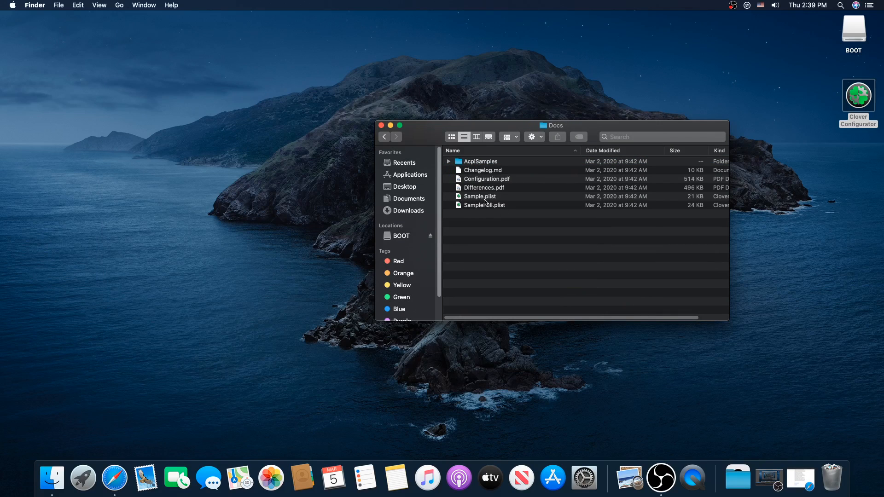
{"action": "left_click", "coordinate": [480, 196]}
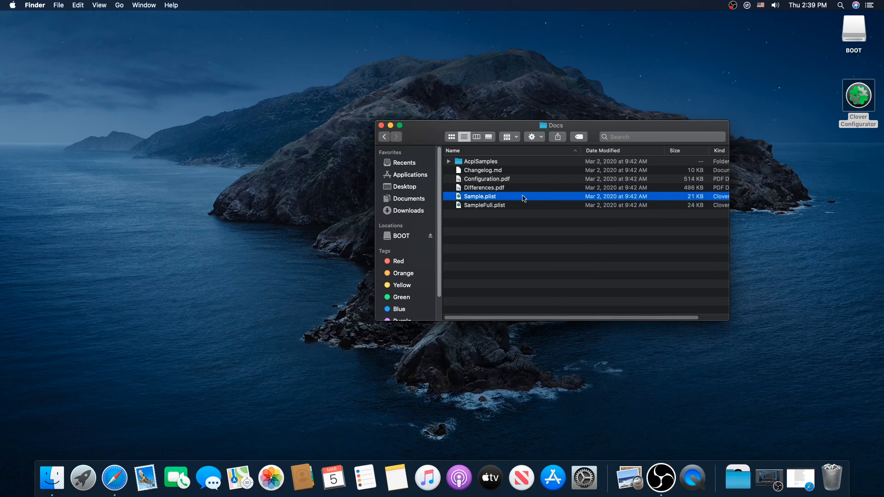
{"action": "mouse_move", "coordinate": [486, 198]}
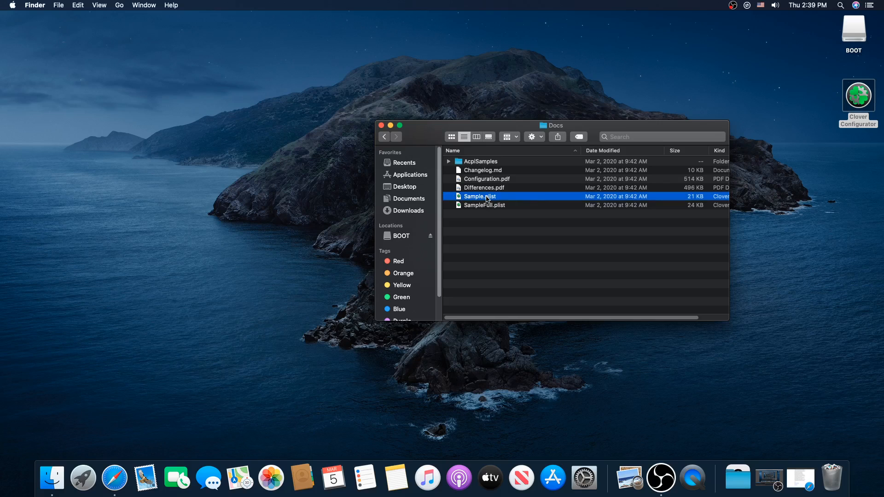
{"action": "mouse_move", "coordinate": [300, 190]}
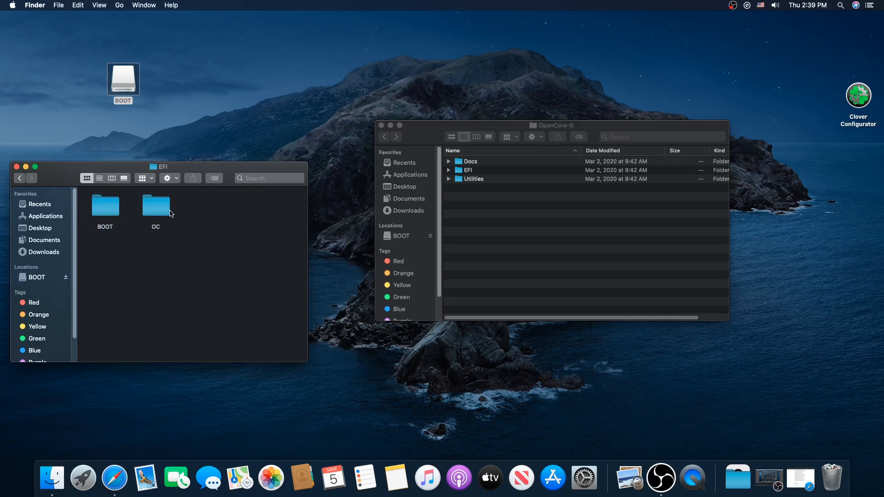
- Place the OpenCore-0 window beside EFI and open its BOOT folder
{"action": "left_click_drag", "start_coordinate": [552, 125], "coordinate": [590, 157]}
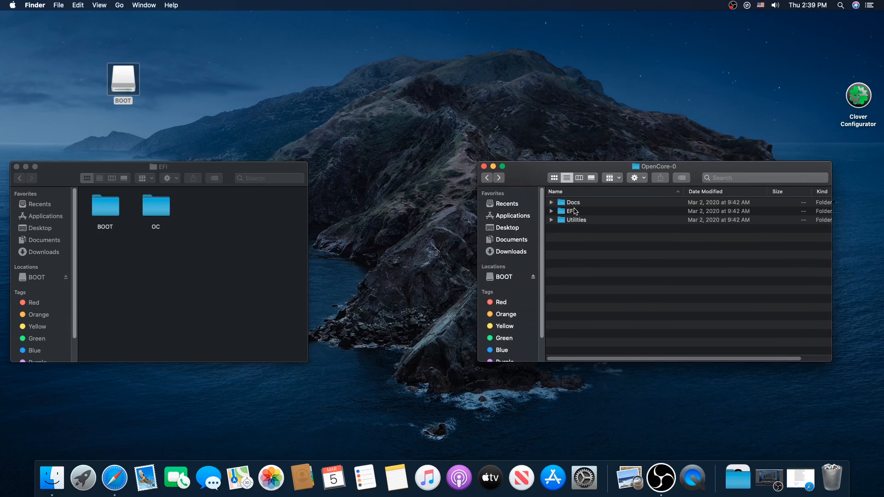
{"action": "mouse_move", "coordinate": [574, 210]}
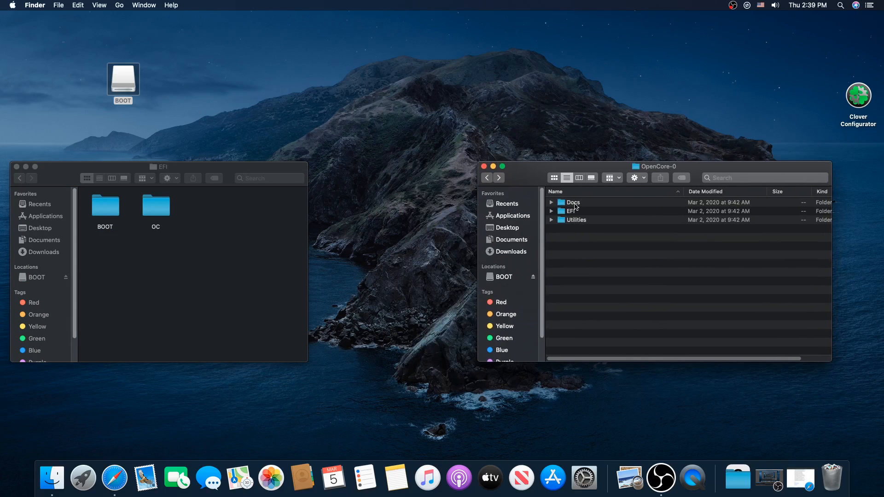
{"action": "double_click", "coordinate": [572, 201]}
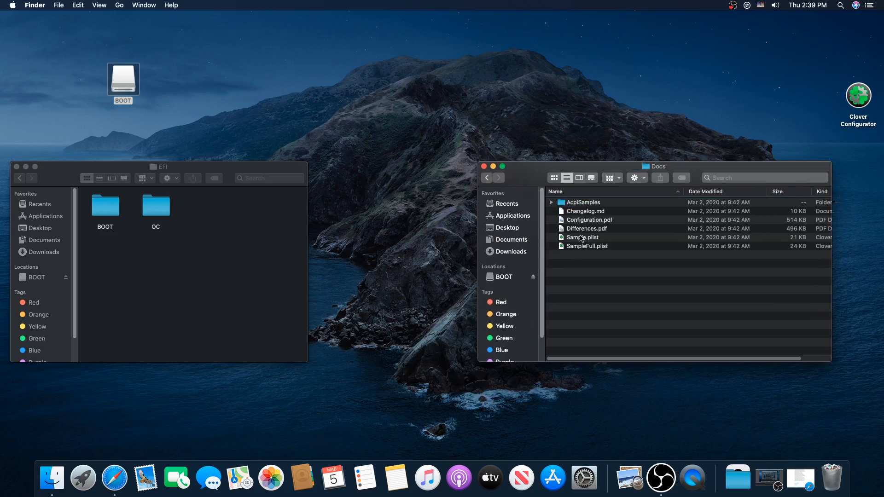
{"action": "left_click", "coordinate": [487, 178]}
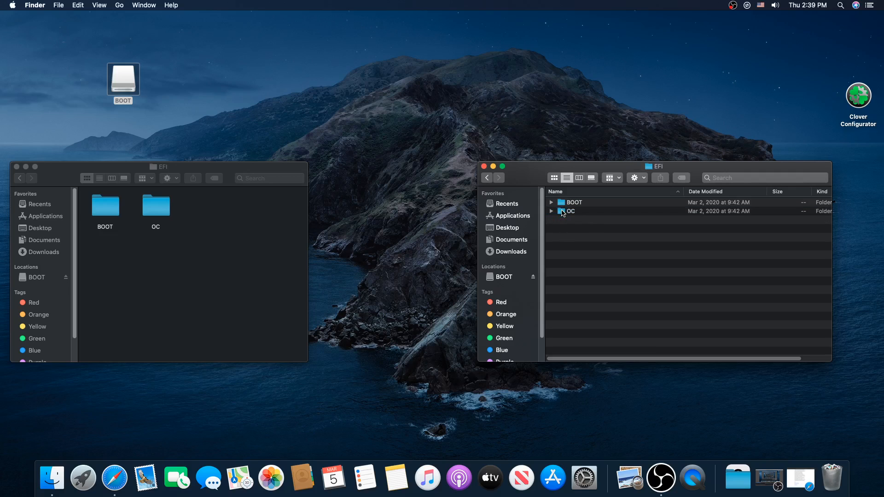
{"action": "double_click", "coordinate": [572, 203]}
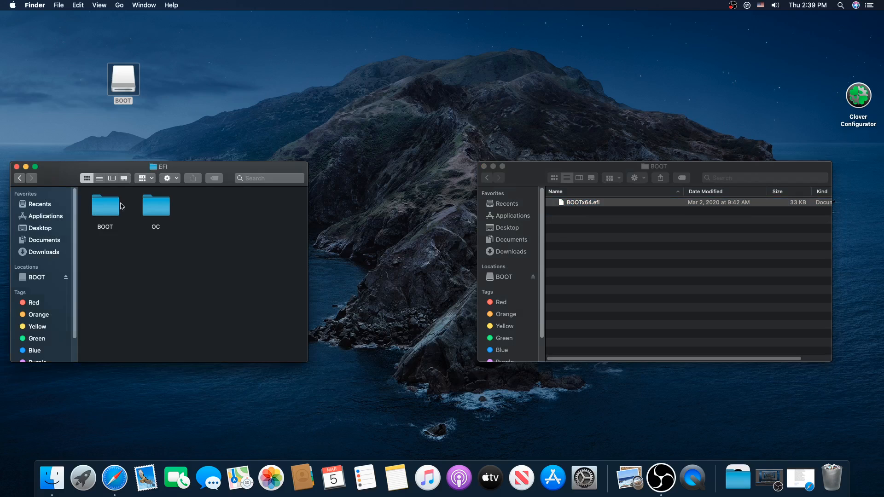
- Replace the USB's BOOTx64.efi with the new copy in list view, then return to EFI
{"action": "double_click", "coordinate": [104, 205]}
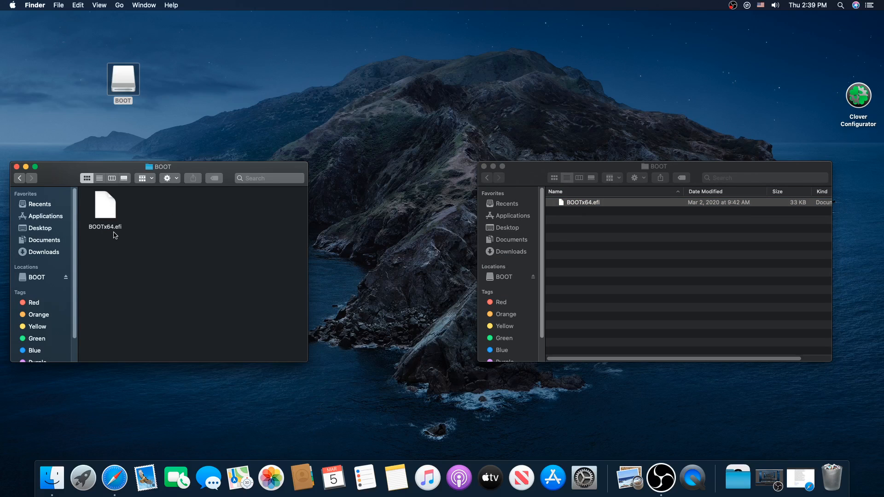
{"action": "left_click", "coordinate": [99, 178]}
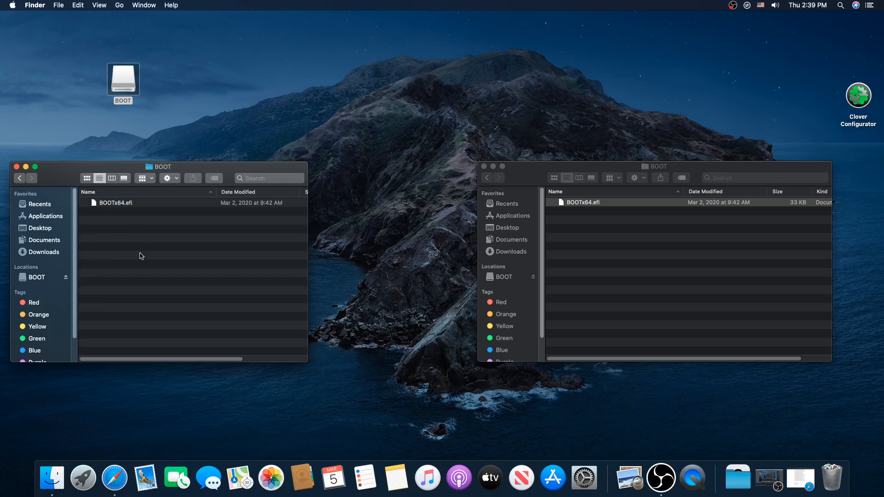
{"action": "mouse_move", "coordinate": [310, 322]}
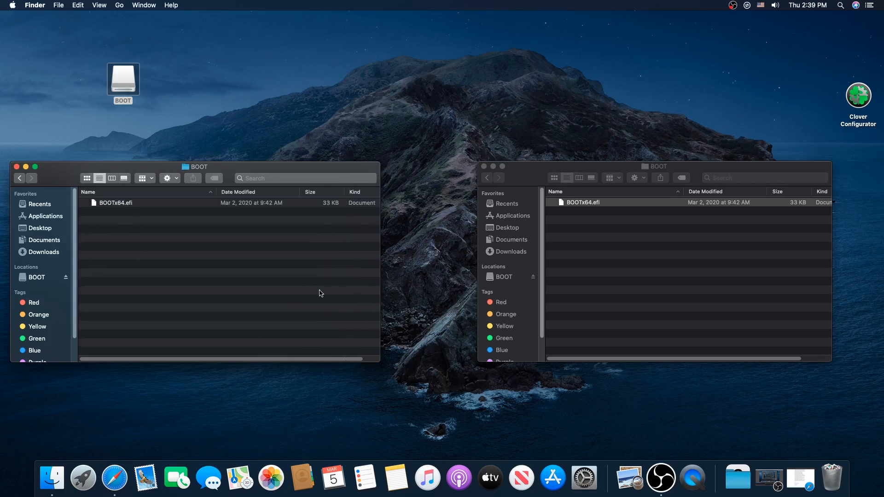
{"action": "right_click", "coordinate": [115, 203]}
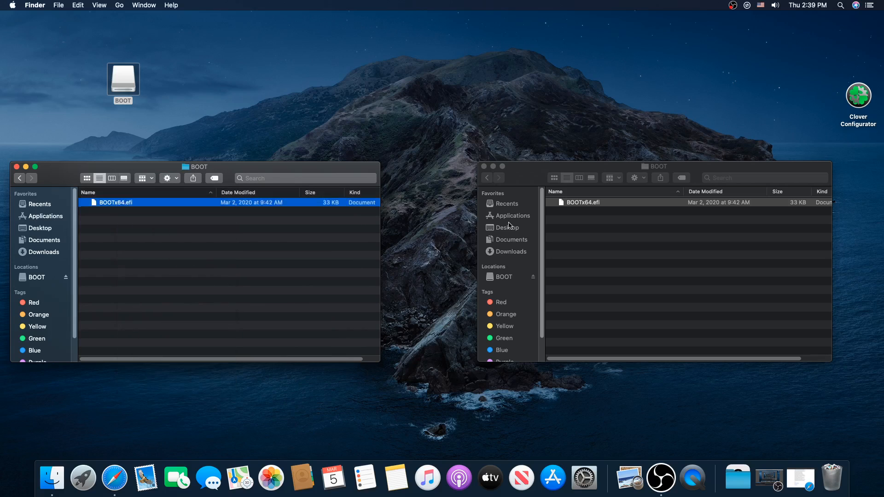
{"action": "right_click", "coordinate": [581, 202]}
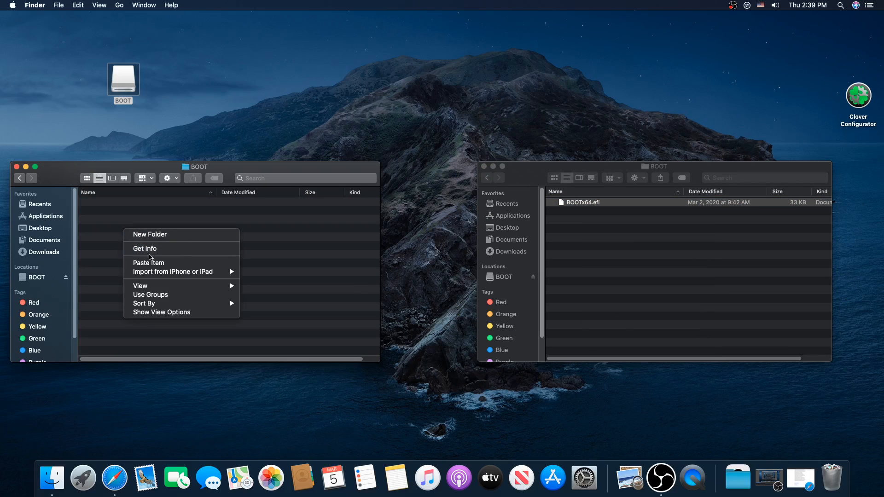
{"action": "left_click", "coordinate": [148, 263]}
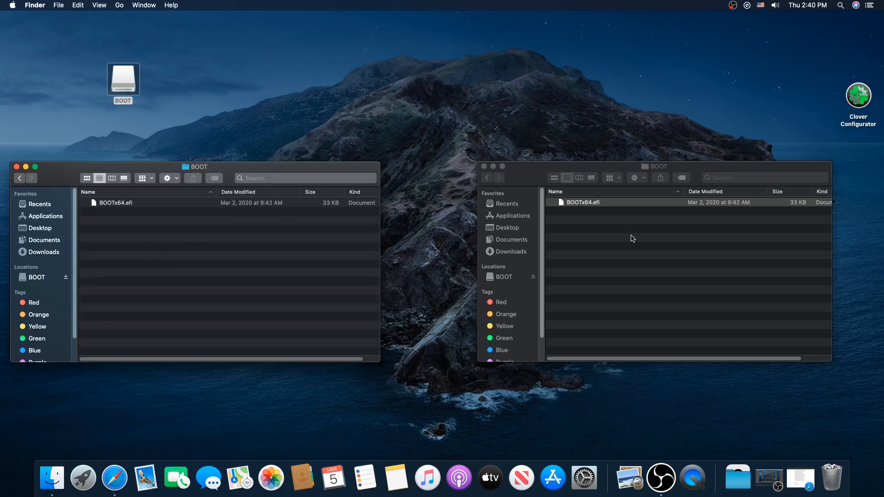
{"action": "mouse_move", "coordinate": [37, 191]}
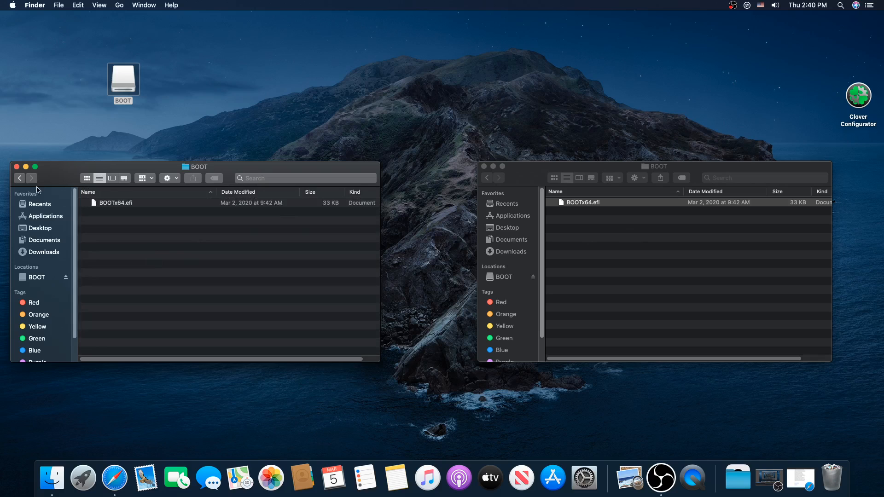
{"action": "left_click", "coordinate": [19, 178]}
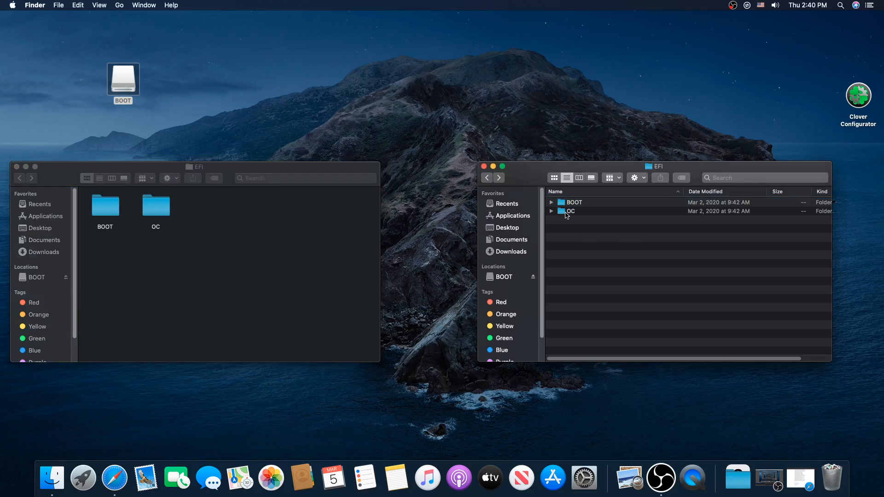
- Select the new FwRuntimeServices.efi in OC > Drivers and trash the USB's old copy
{"action": "double_click", "coordinate": [572, 211]}
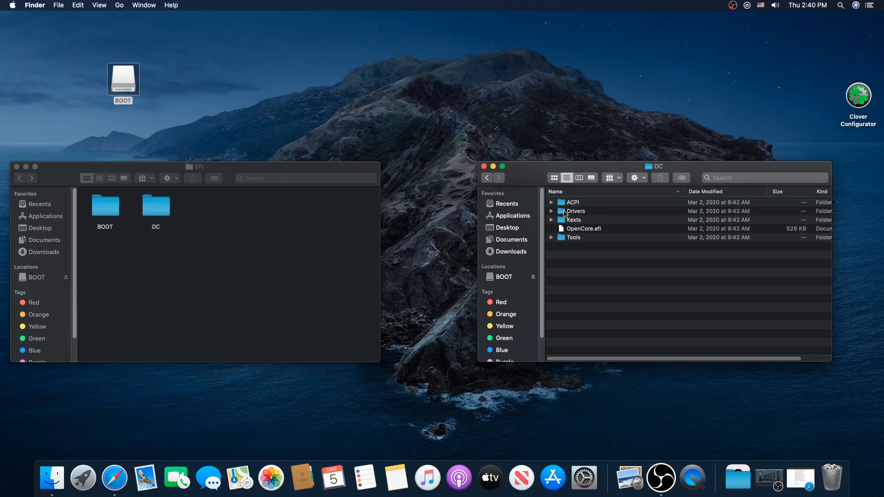
{"action": "double_click", "coordinate": [575, 211]}
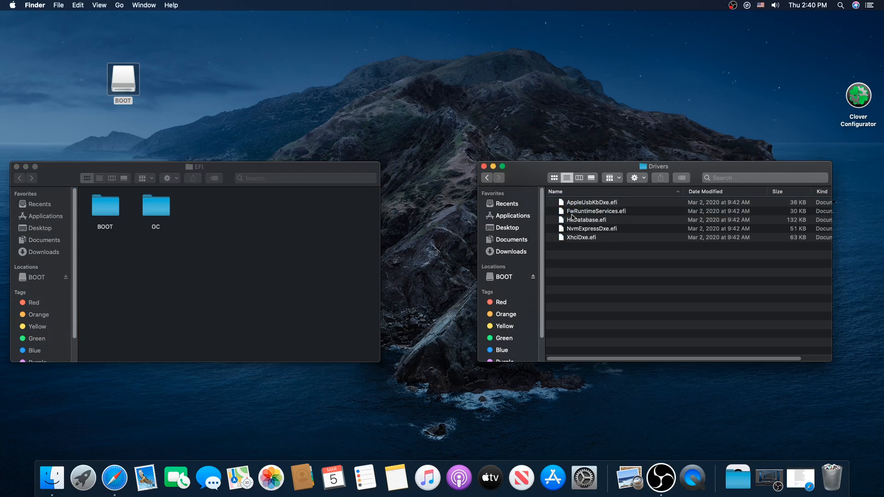
{"action": "mouse_move", "coordinate": [620, 213]}
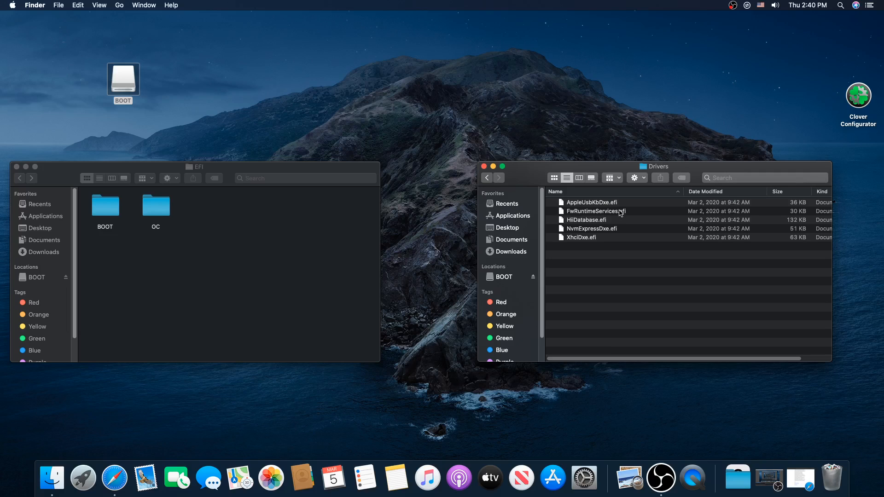
{"action": "left_click", "coordinate": [595, 211]}
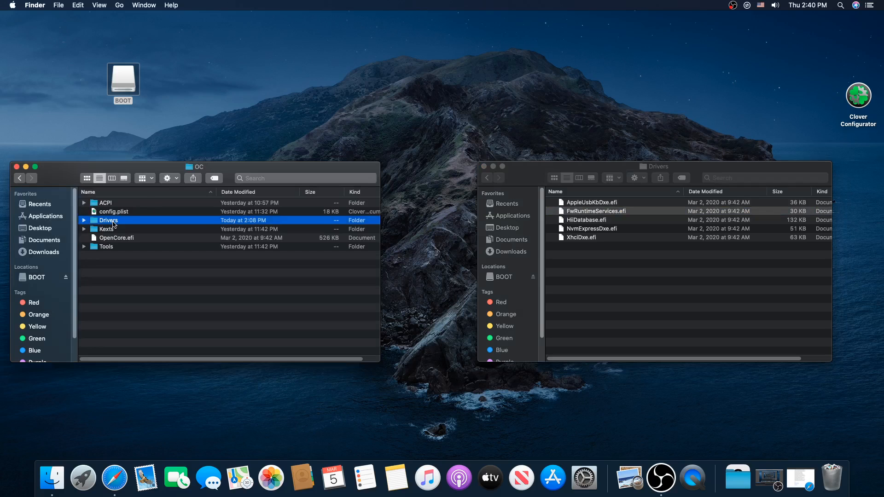
{"action": "double_click", "coordinate": [108, 220]}
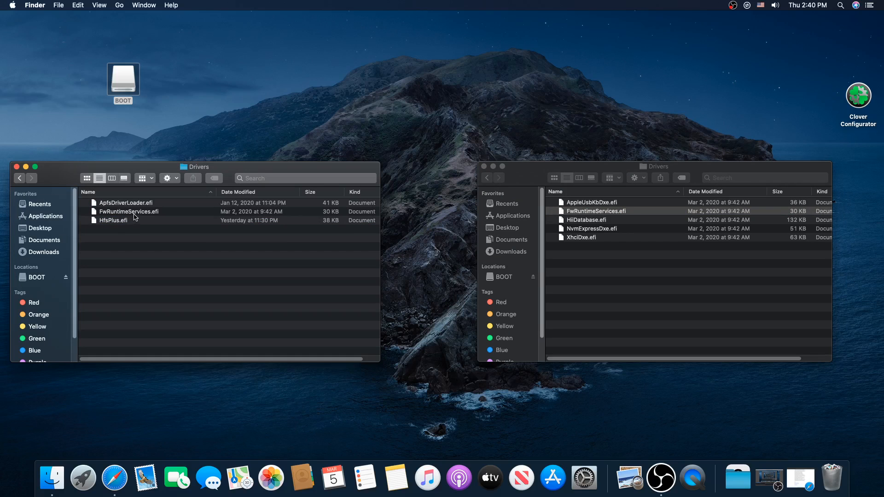
{"action": "right_click", "coordinate": [128, 211]}
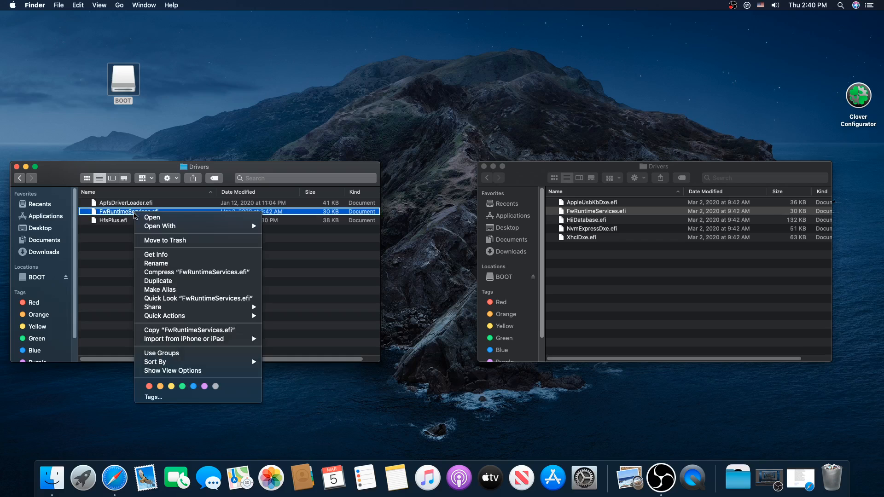
{"action": "mouse_move", "coordinate": [169, 253]}
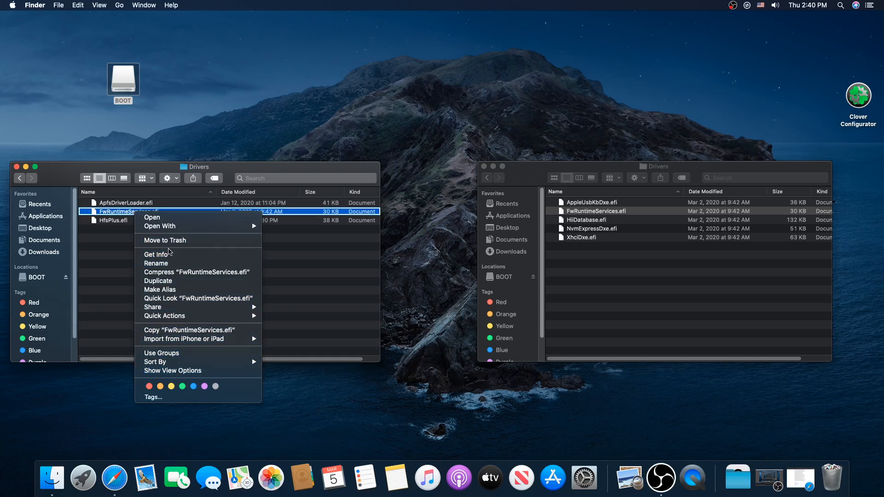
{"action": "left_click", "coordinate": [164, 241]}
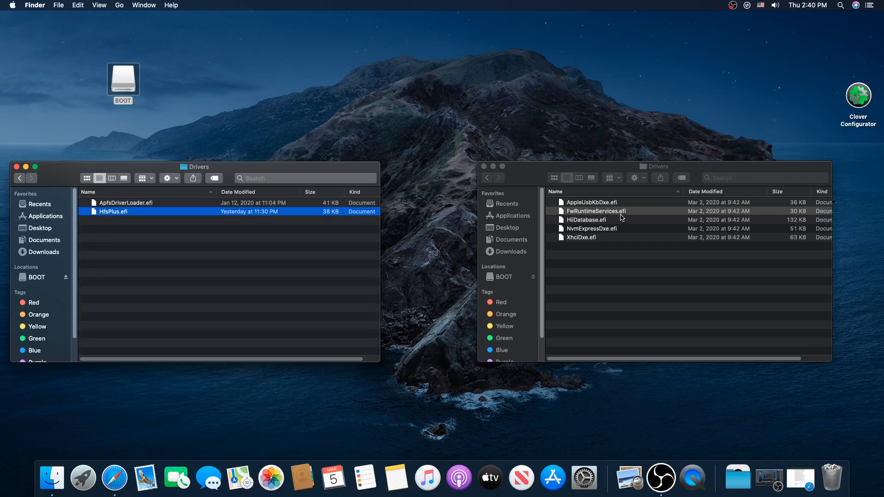
{"action": "right_click", "coordinate": [596, 211]}
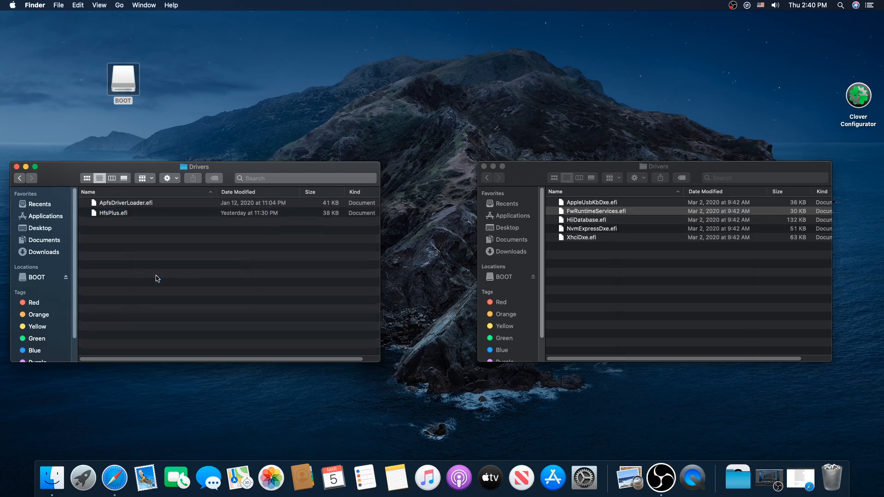
- Return both windows to OC, select the new OpenCore.efi, and remove the USB's old one
{"action": "left_click", "coordinate": [20, 179]}
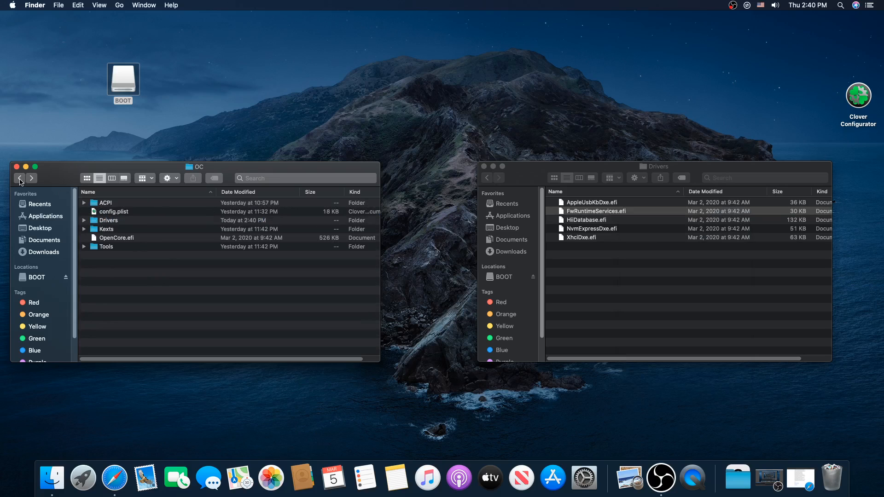
{"action": "left_click", "coordinate": [117, 238]}
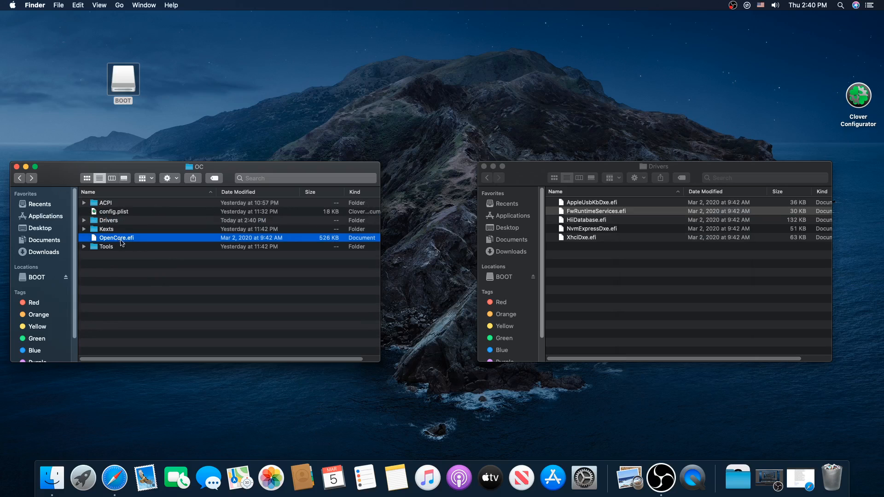
{"action": "left_click", "coordinate": [487, 178]}
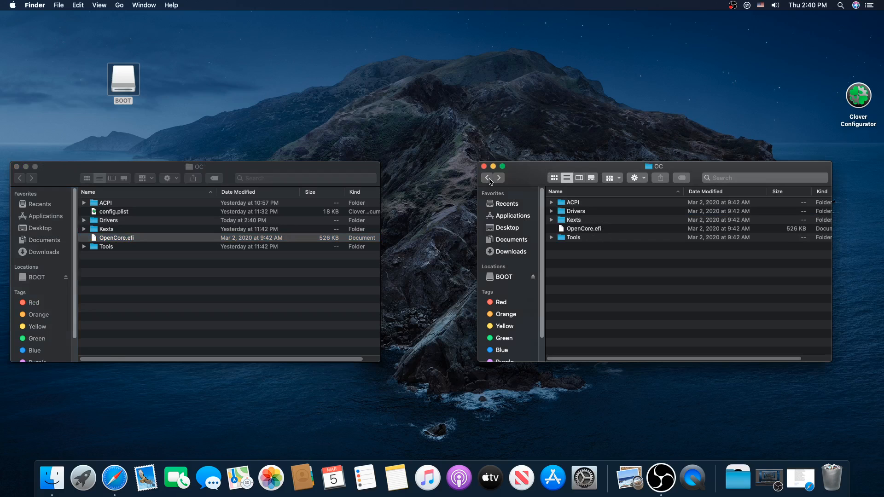
{"action": "left_click", "coordinate": [585, 228]}
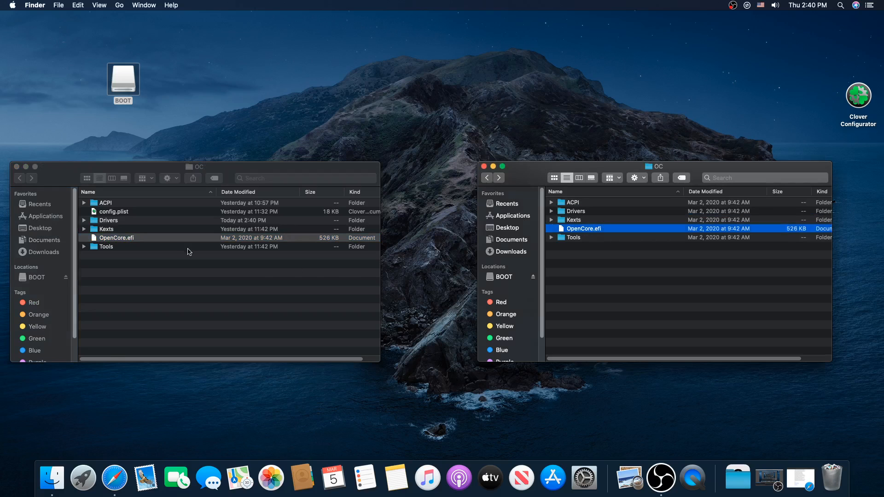
{"action": "right_click", "coordinate": [116, 237]}
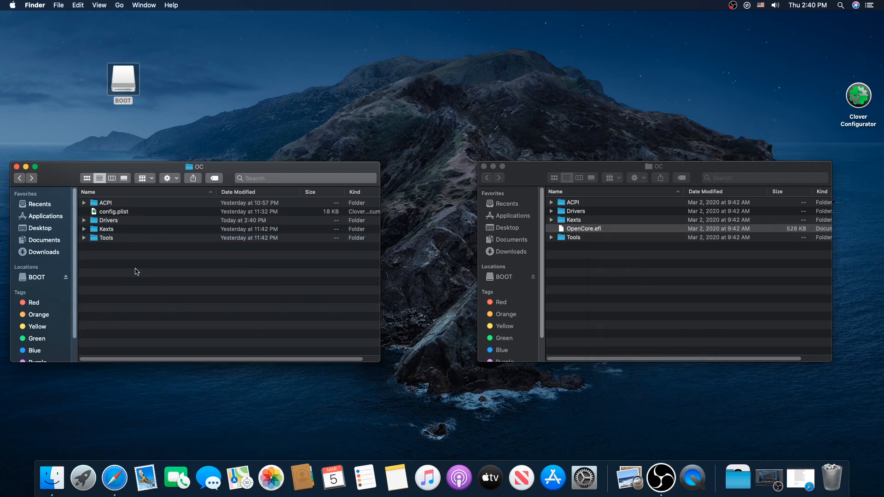
{"action": "mouse_move", "coordinate": [168, 304]}
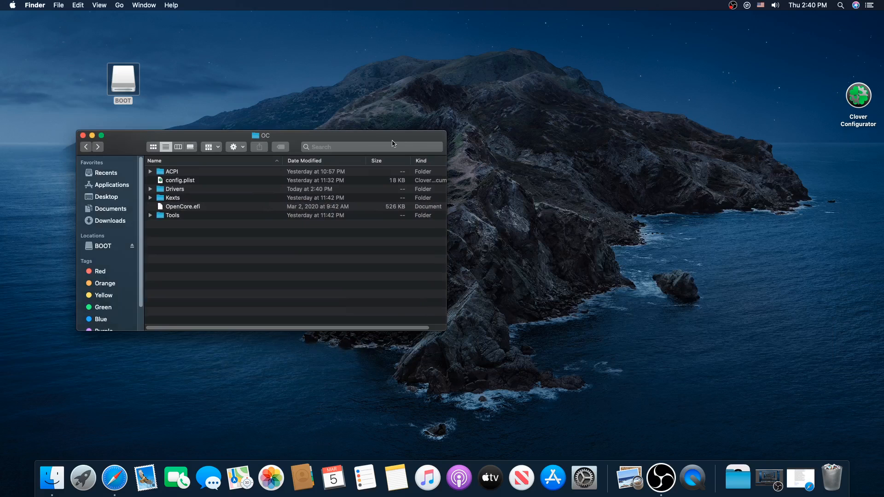
- Launch ProperTree.command from ProperTree-master, approving the unidentified-developer warning
{"action": "left_click_drag", "start_coordinate": [261, 136], "coordinate": [366, 110]}
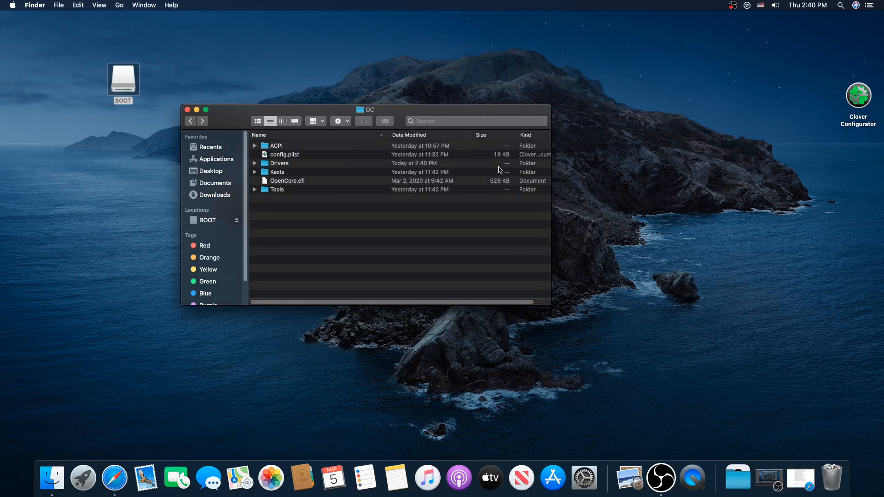
{"action": "mouse_move", "coordinate": [623, 362]}
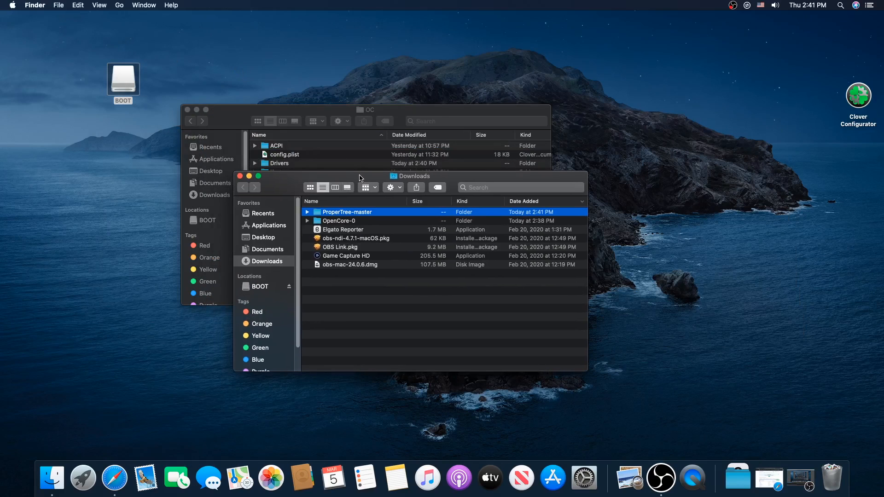
{"action": "double_click", "coordinate": [346, 211]}
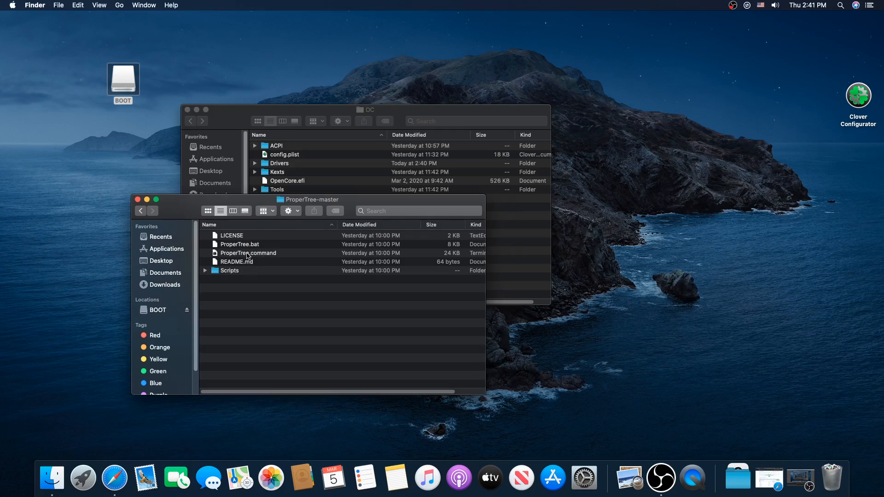
{"action": "double_click", "coordinate": [249, 253]}
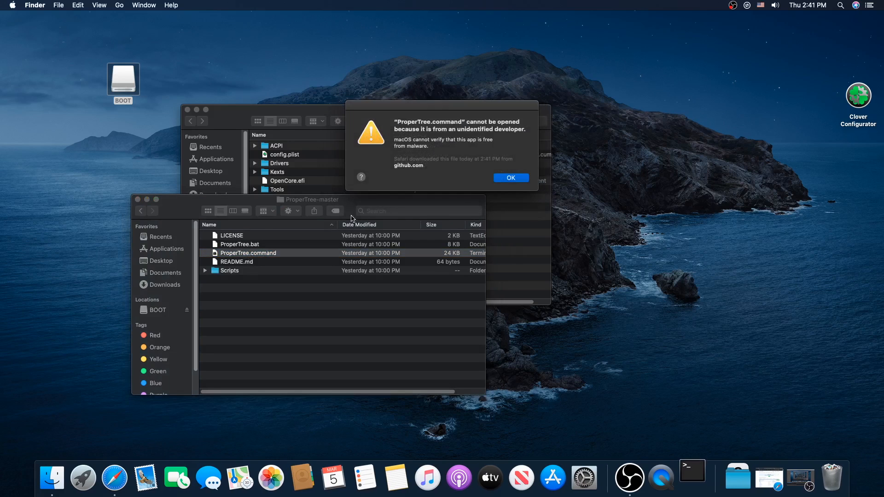
{"action": "right_click", "coordinate": [248, 252]}
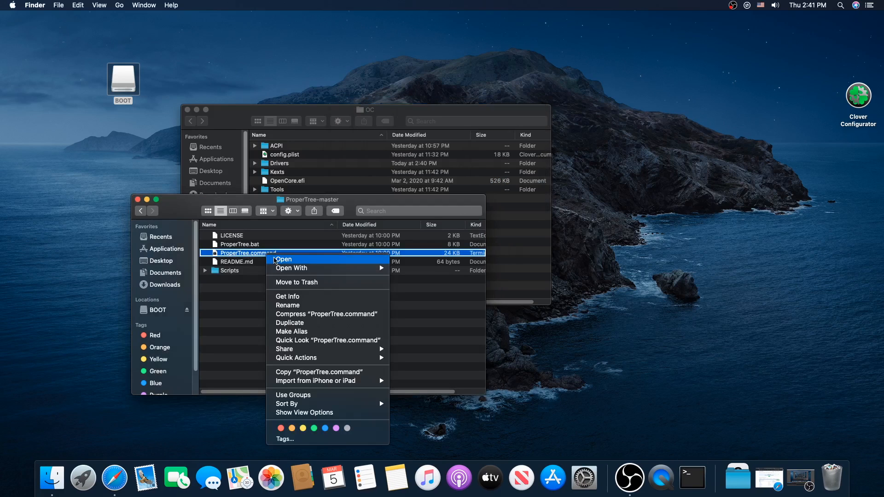
{"action": "left_click", "coordinate": [283, 259]}
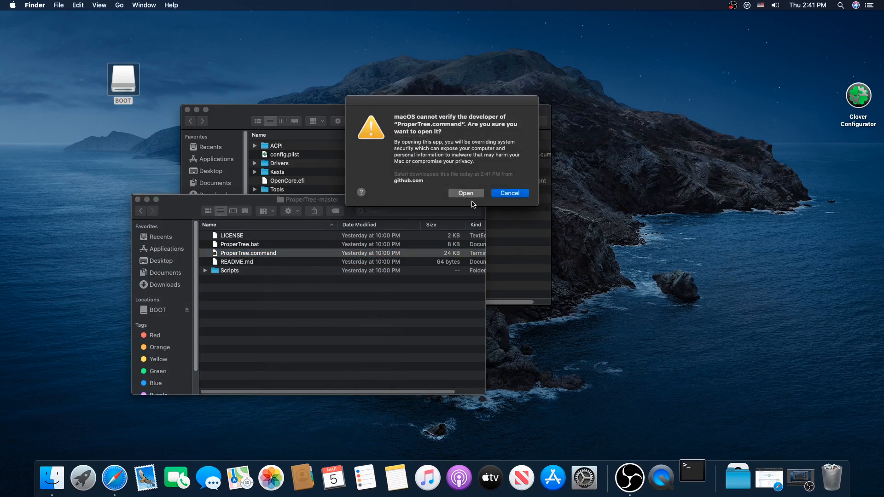
{"action": "left_click", "coordinate": [465, 193]}
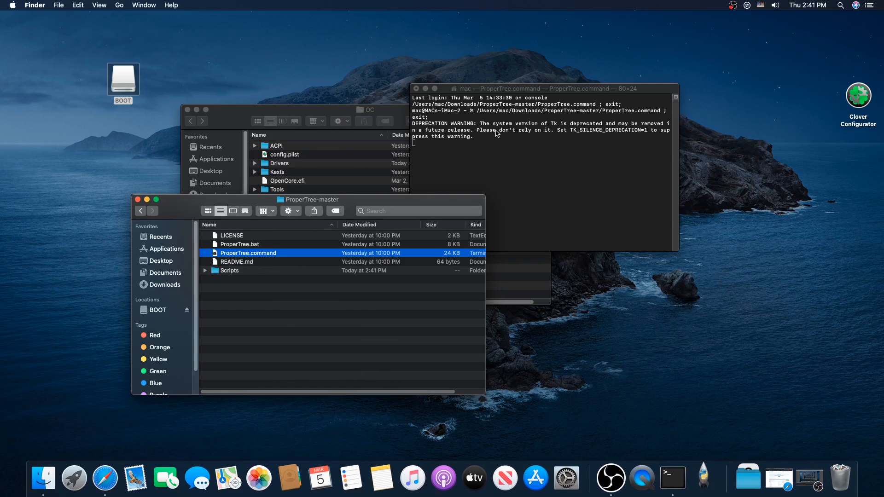
- Load config.plist from BOOT > EFI > OC through File > Open
{"action": "double_click", "coordinate": [249, 253]}
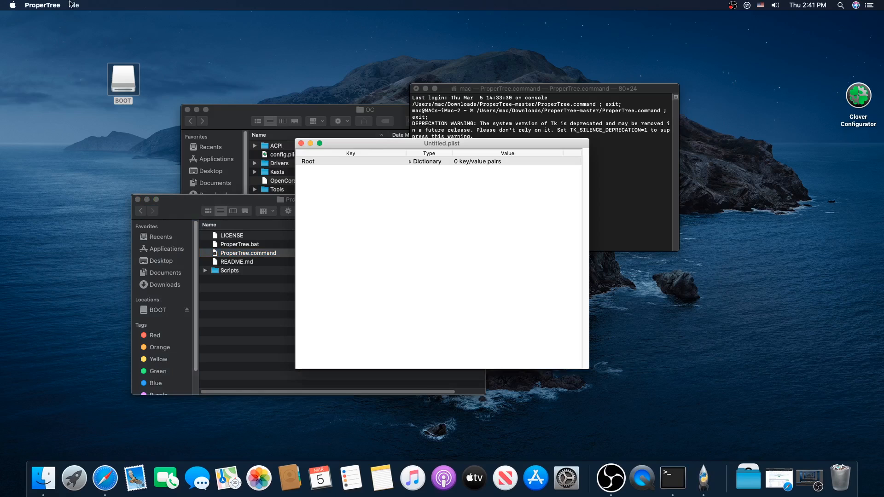
{"action": "left_click", "coordinate": [73, 5]}
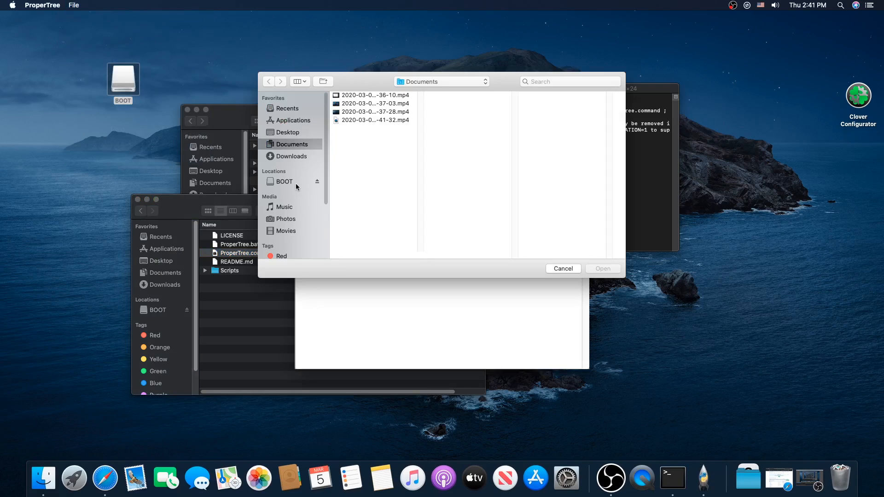
{"action": "left_click", "coordinate": [284, 180]}
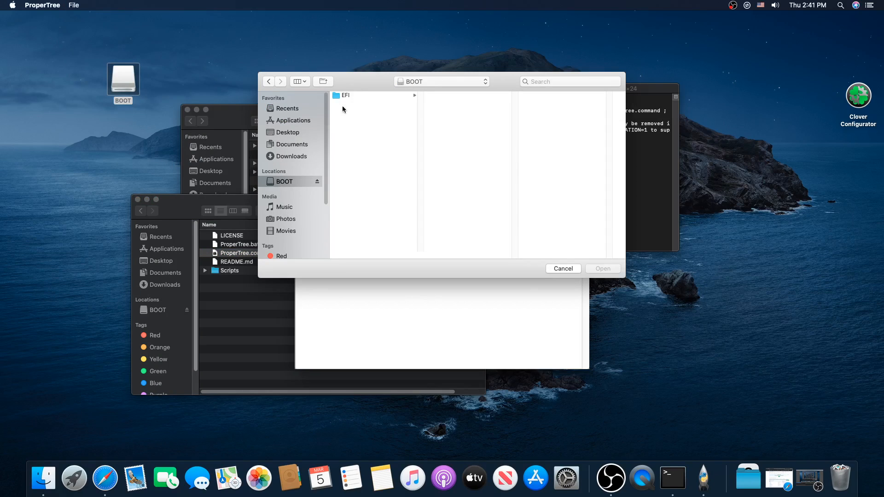
{"action": "left_click", "coordinate": [345, 95]}
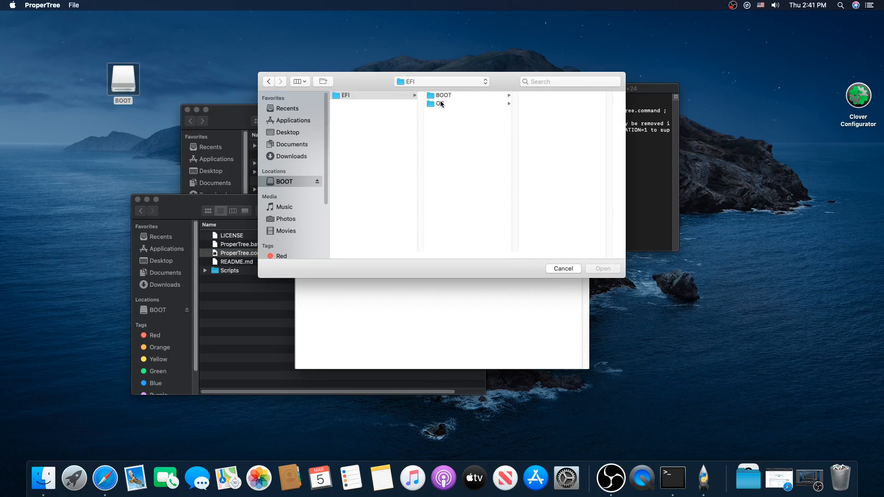
{"action": "left_click", "coordinate": [447, 103]}
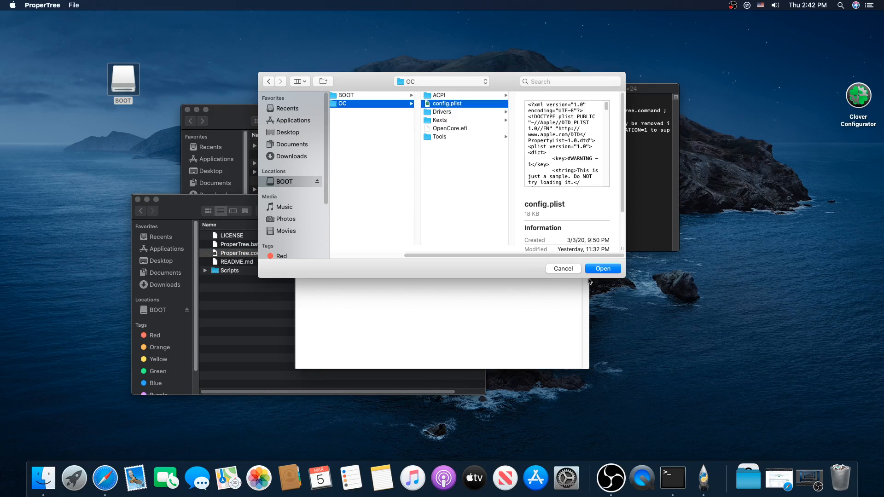
{"action": "left_click", "coordinate": [602, 269]}
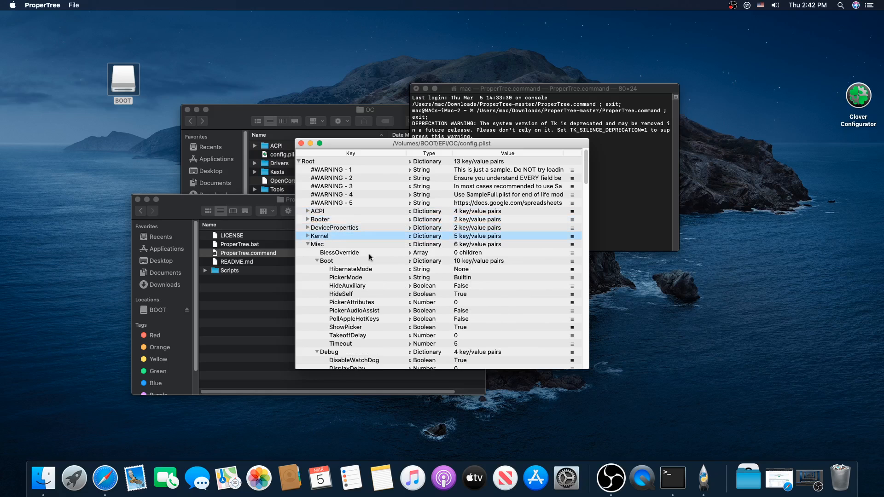
- Scroll to Misc > Security and confirm Vault reads Optional, then close config.plist
{"action": "scroll", "scroll_direction": "down", "scroll_amount": 3}
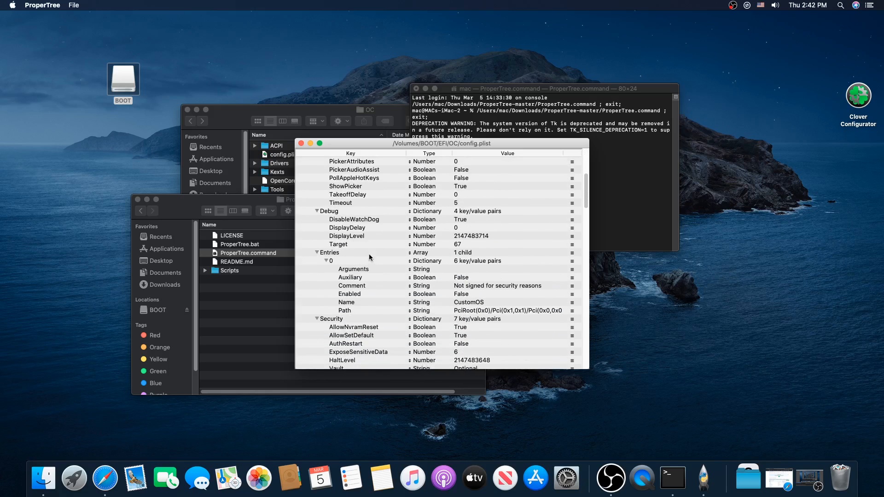
{"action": "scroll", "scroll_direction": "down", "scroll_amount": 3}
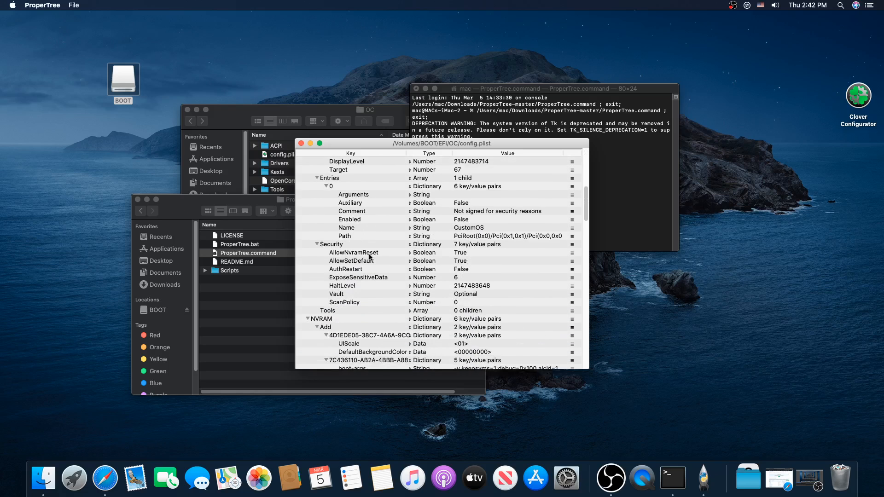
{"action": "left_click", "coordinate": [337, 286]}
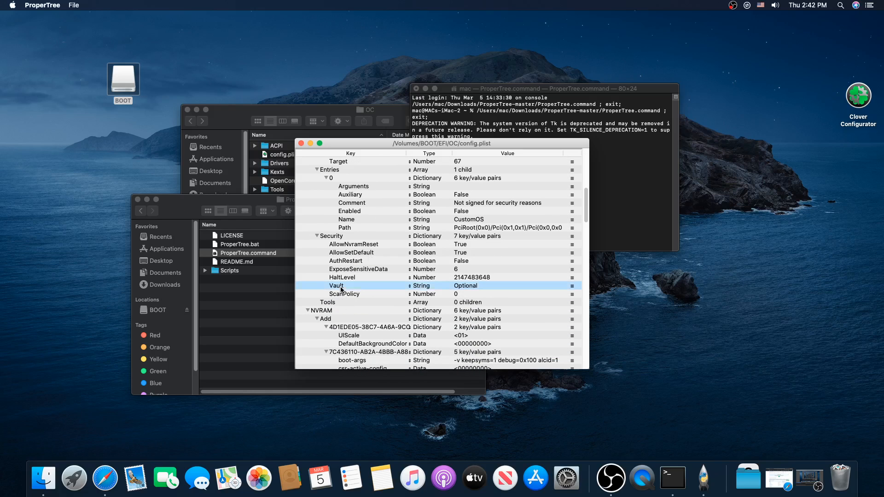
{"action": "mouse_move", "coordinate": [470, 289]}
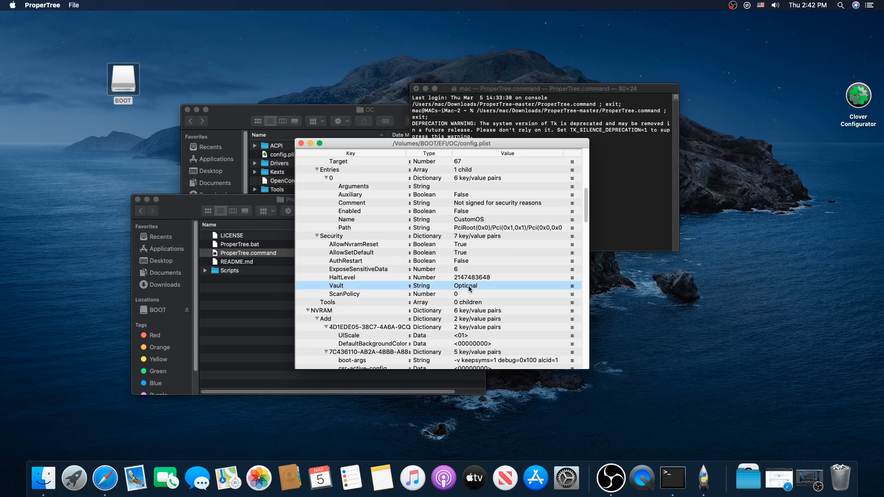
{"action": "mouse_move", "coordinate": [476, 289]}
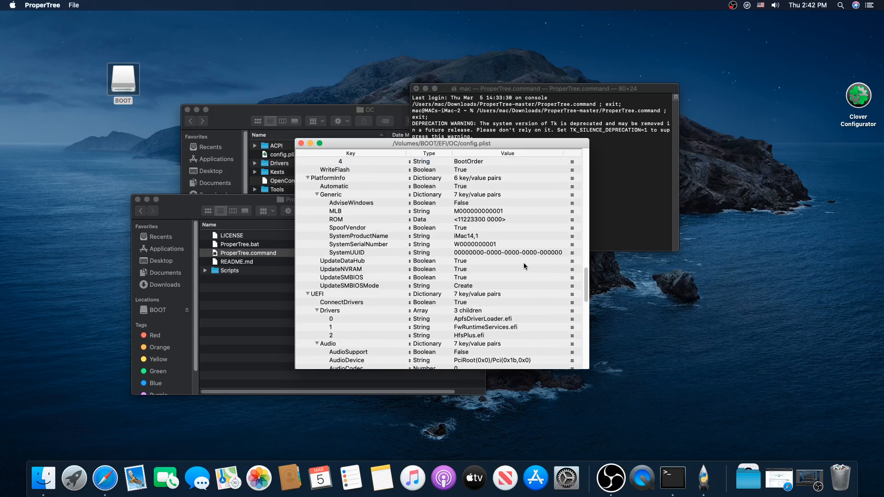
{"action": "scroll", "scroll_direction": "down", "scroll_amount": 3}
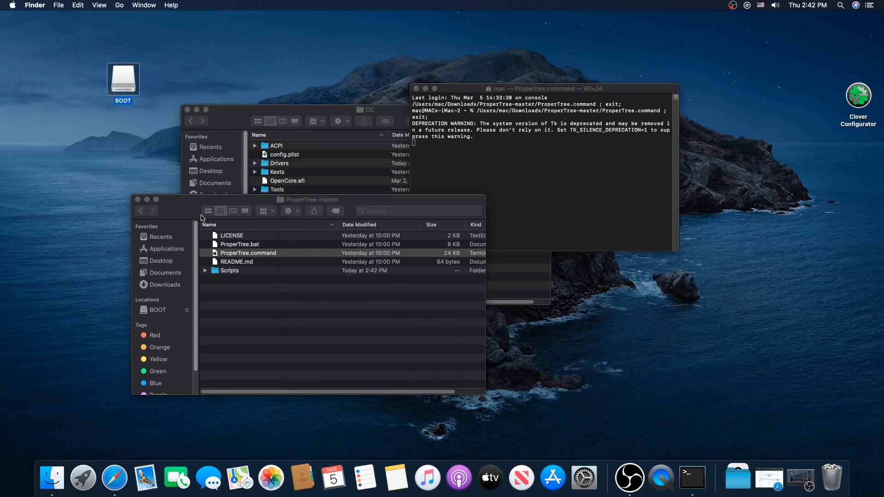
- Close the ProperTree-master and OC folder windows so only the desktop with the BOOT drive remains
{"action": "left_click", "coordinate": [248, 253]}
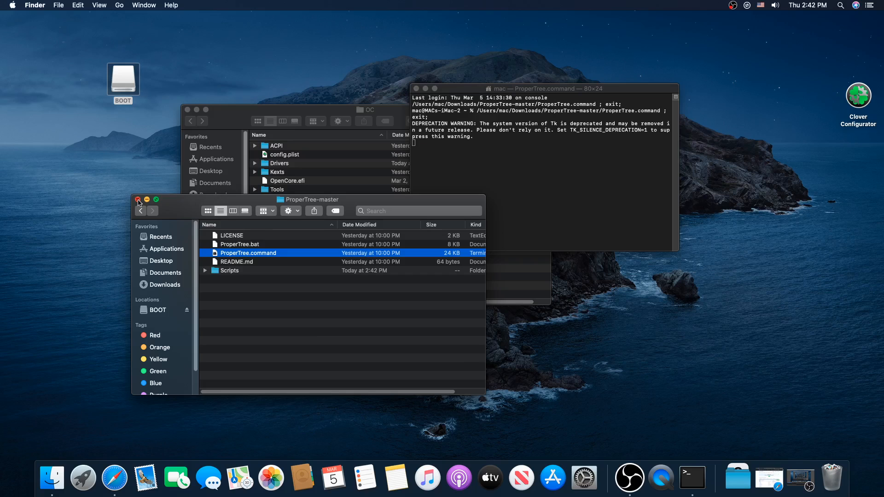
{"action": "left_click", "coordinate": [139, 203]}
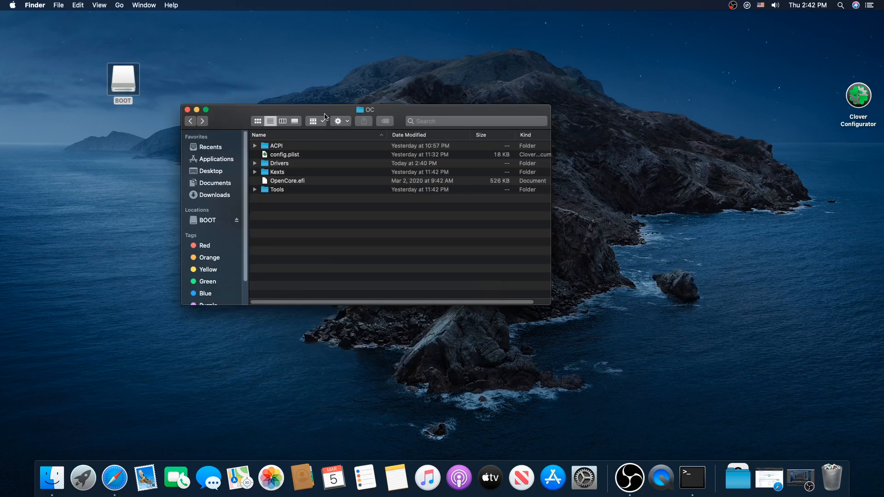
{"action": "left_click", "coordinate": [187, 109]}
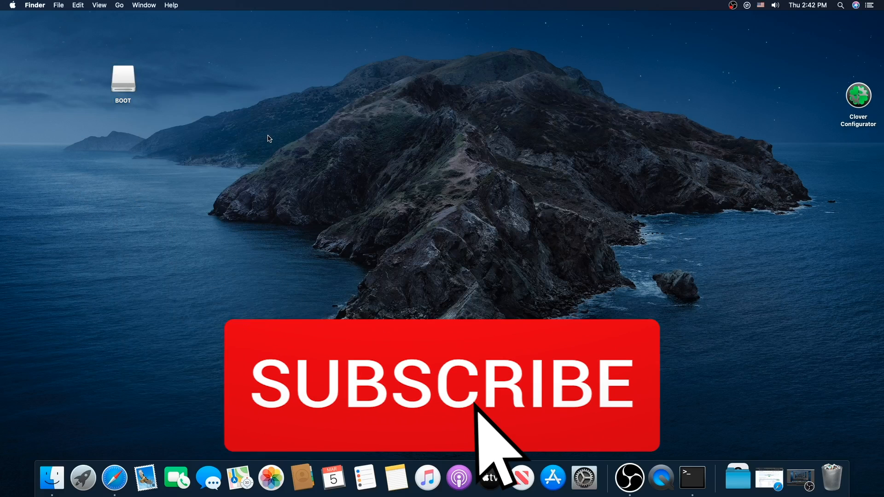
{"action": "left_click", "coordinate": [441, 384]}
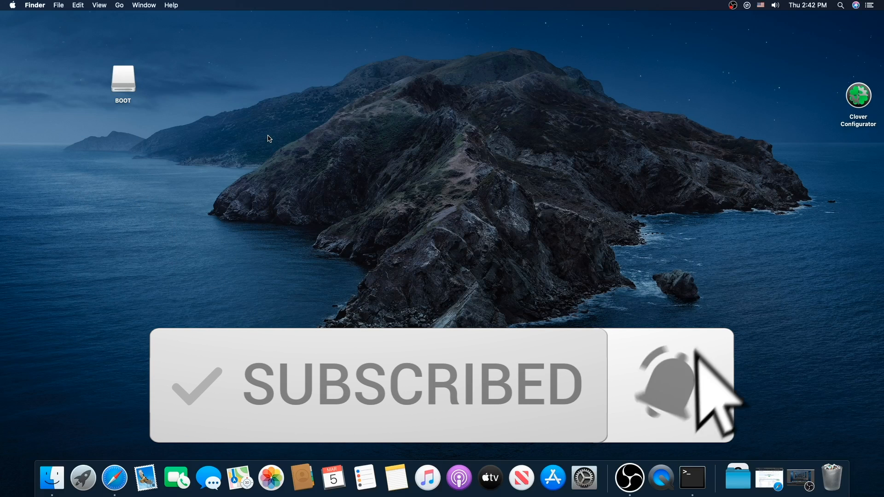